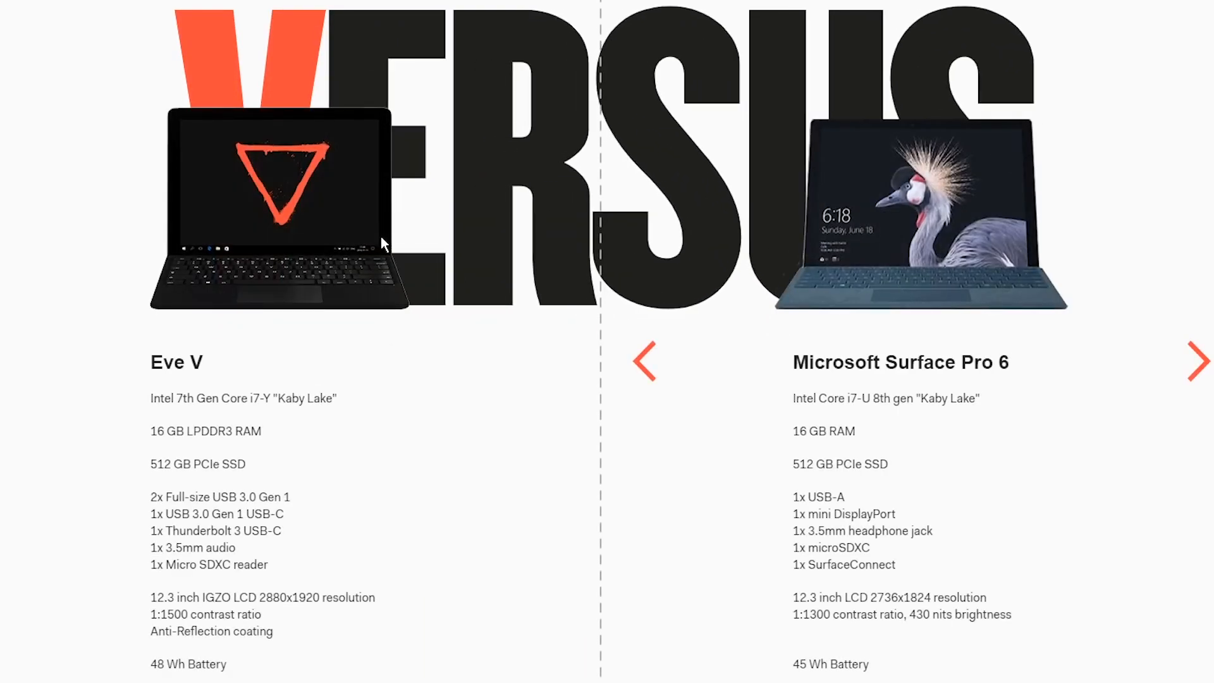
scroll("down", 3)
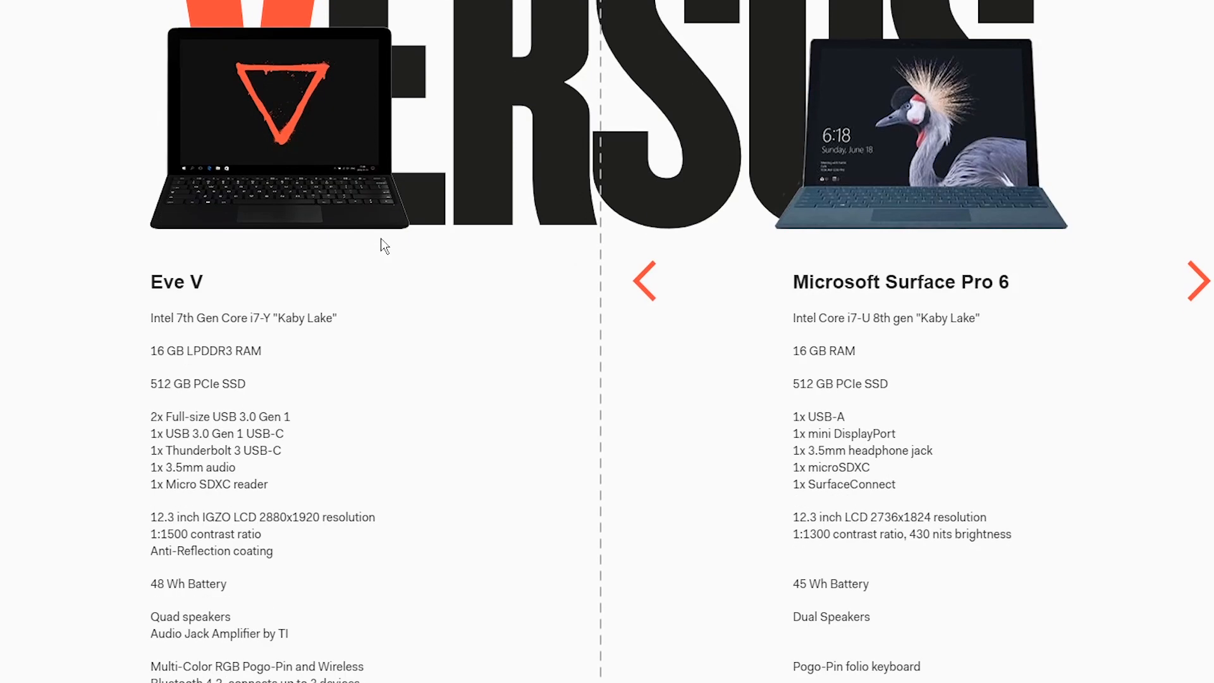